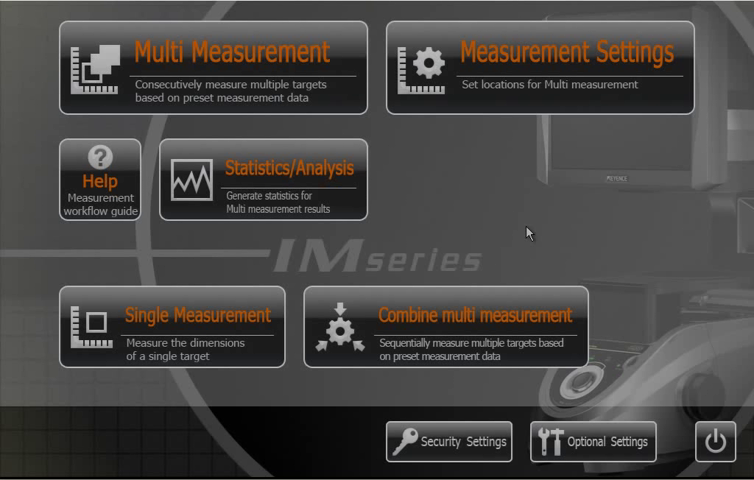
{"action": "mouse_move", "coordinate": [577, 372]}
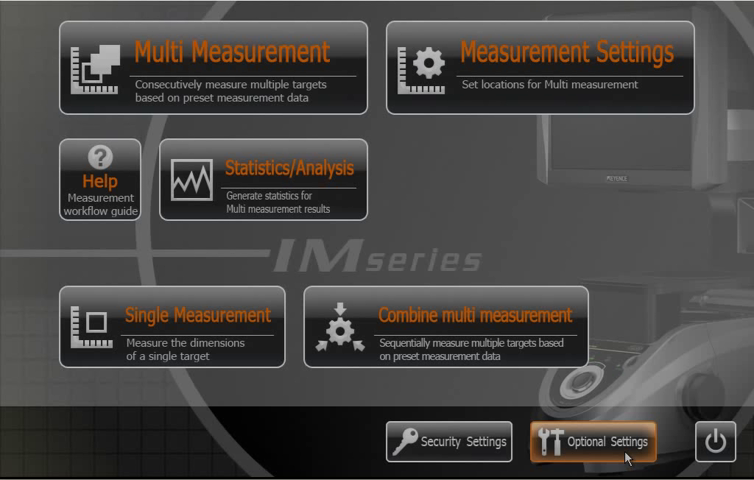
Open Optional Settings and view the network communication settings with sharing enabled
{"action": "left_click", "coordinate": [614, 442]}
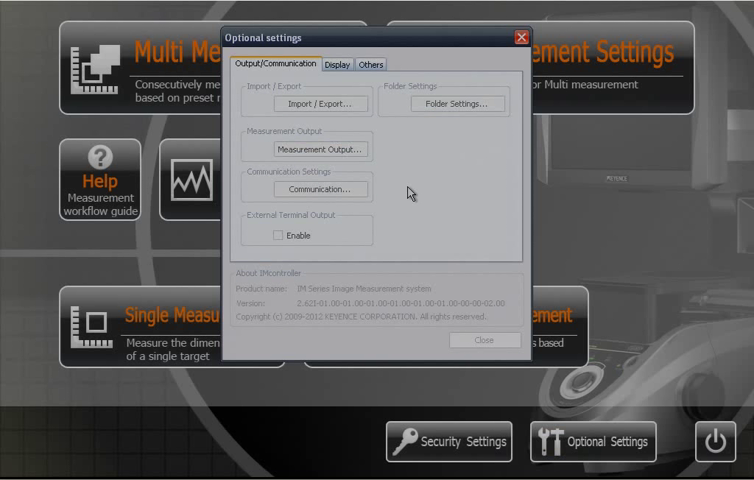
{"action": "left_click", "coordinate": [314, 189]}
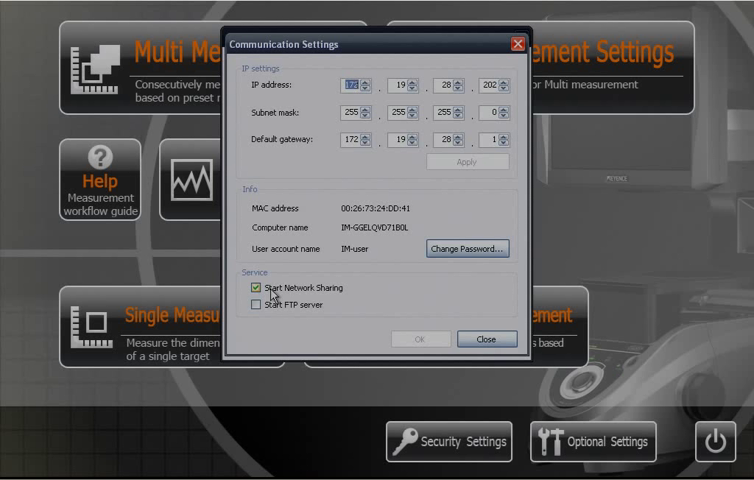
{"action": "mouse_move", "coordinate": [410, 342]}
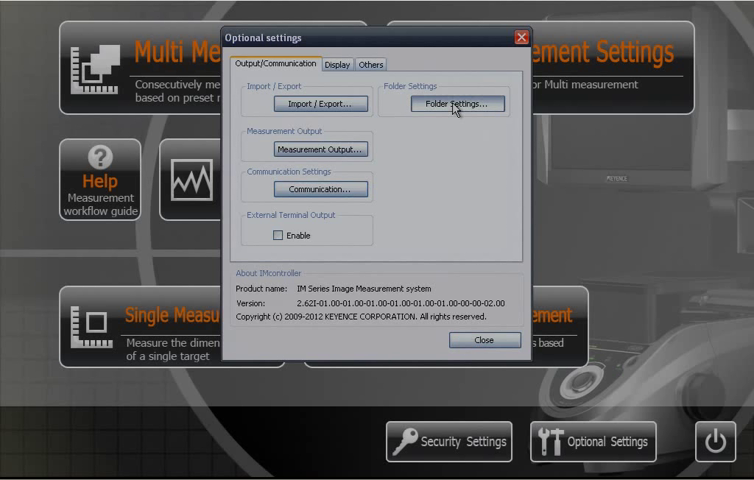
Enter \\172.19.28.86\ as the first FolderPath in Folder Settings
{"action": "left_click", "coordinate": [470, 105]}
{"action": "type", "text": "\\\\172"}
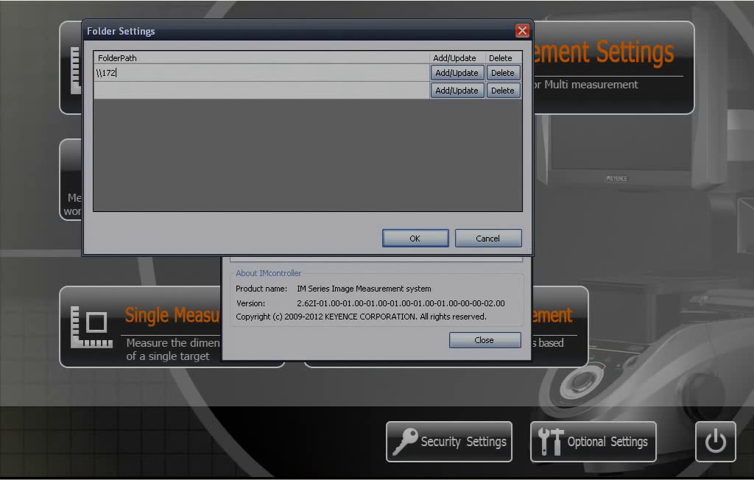
{"action": "type", "text": ".19"}
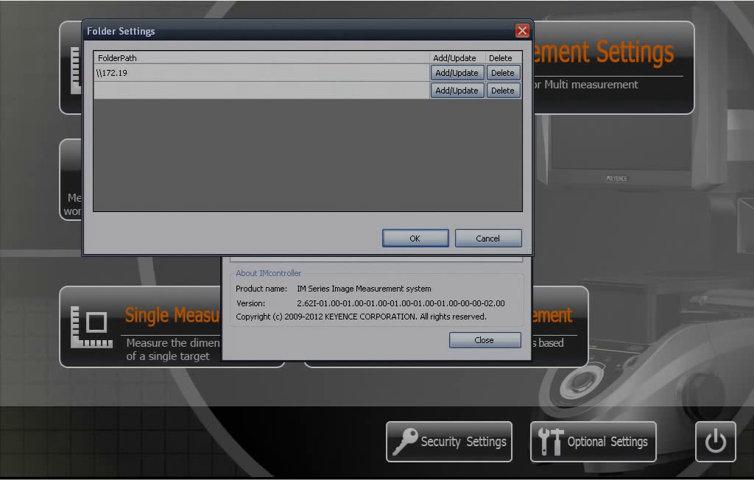
{"action": "type", "text": ".28."}
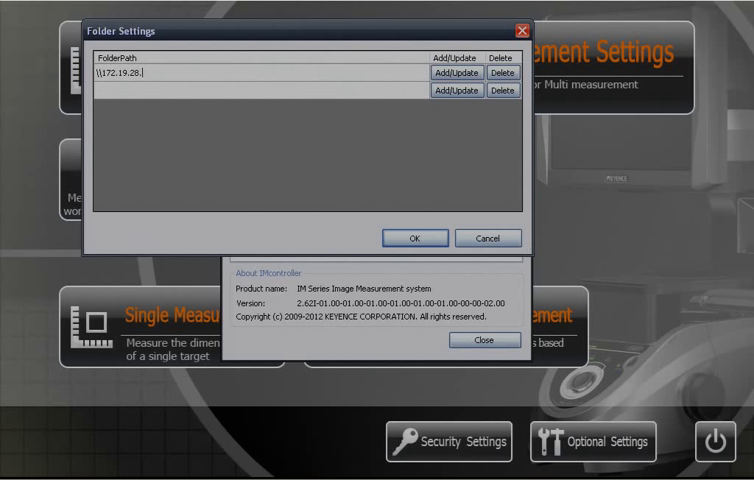
{"action": "type", "text": "86\\"}
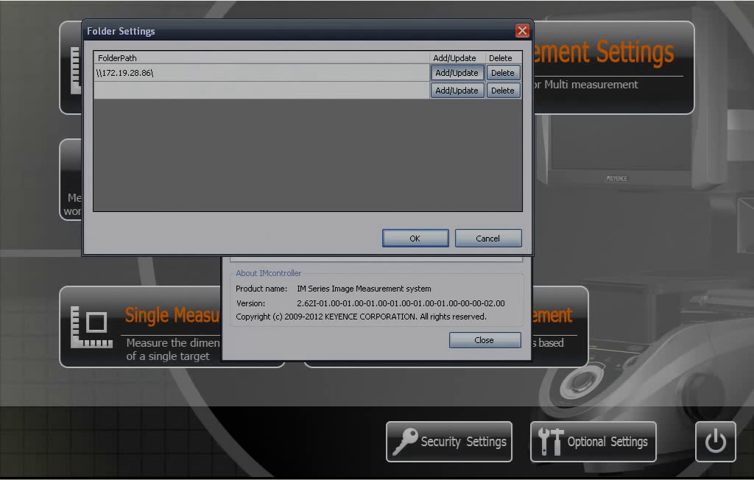
Submit the network path and log in to 172.19.28.86 with user name and password
{"action": "left_click", "coordinate": [454, 69]}
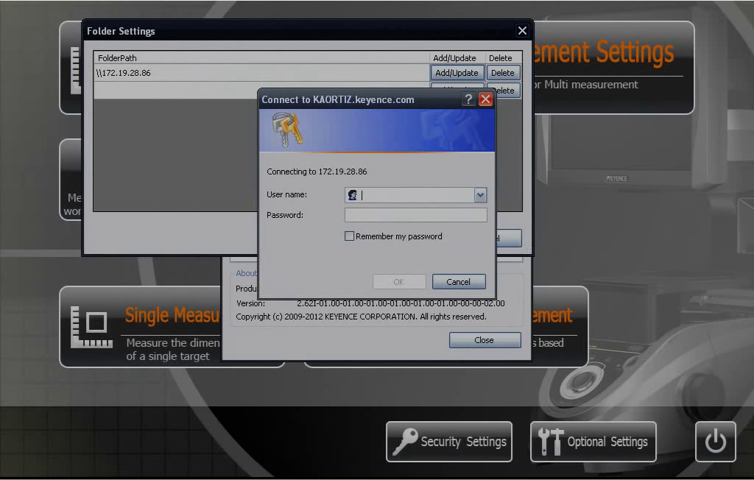
{"action": "type", "text": "KA"}
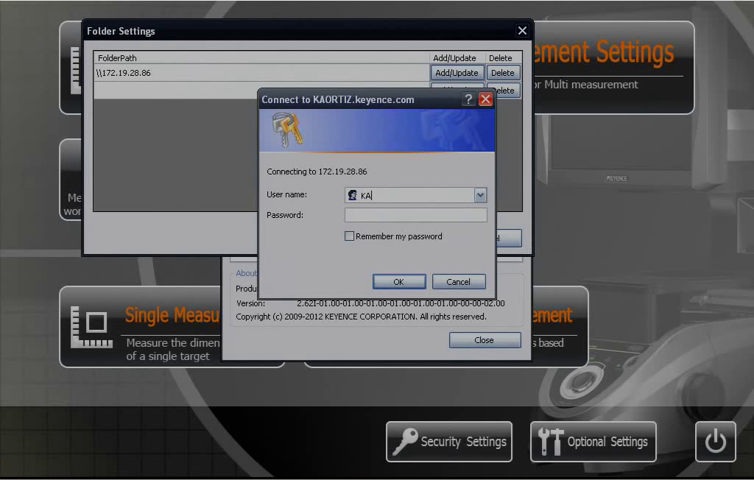
{"action": "type", "text": "NJ\\"}
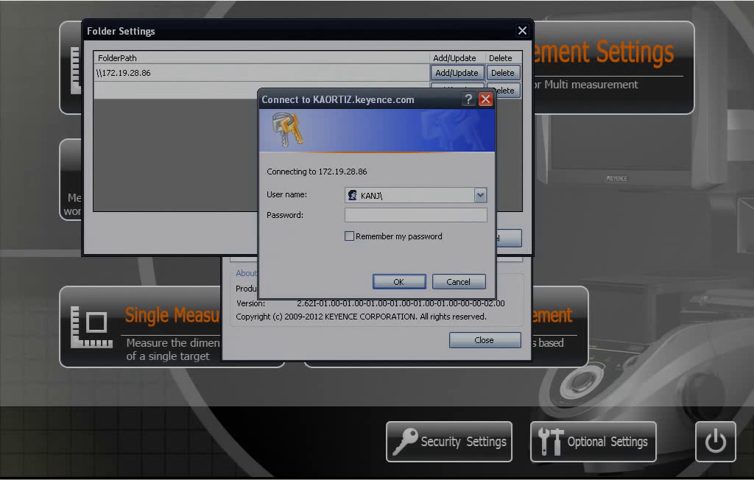
{"action": "type", "text": "Rortiz"}
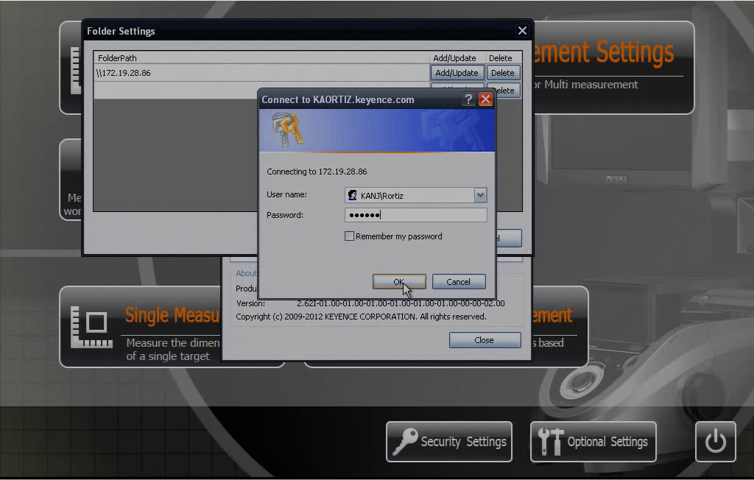
{"action": "left_click", "coordinate": [397, 281]}
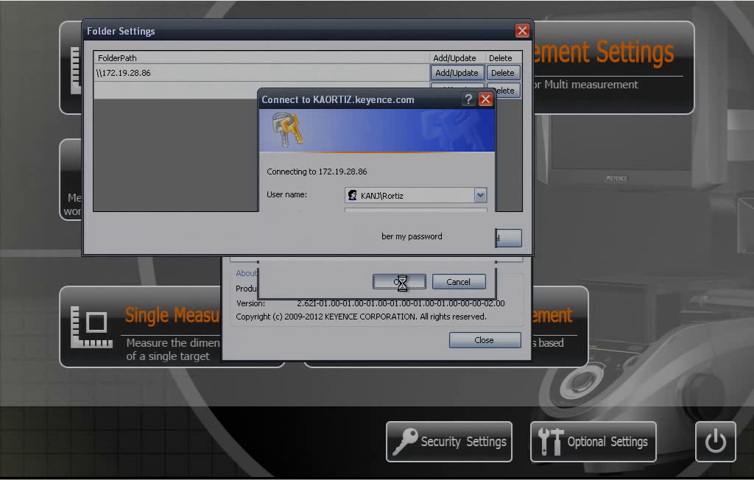
Browse to keyence\IMSeriesData\Data\MSetting on the server and save the folder settings
{"action": "left_click", "coordinate": [400, 281]}
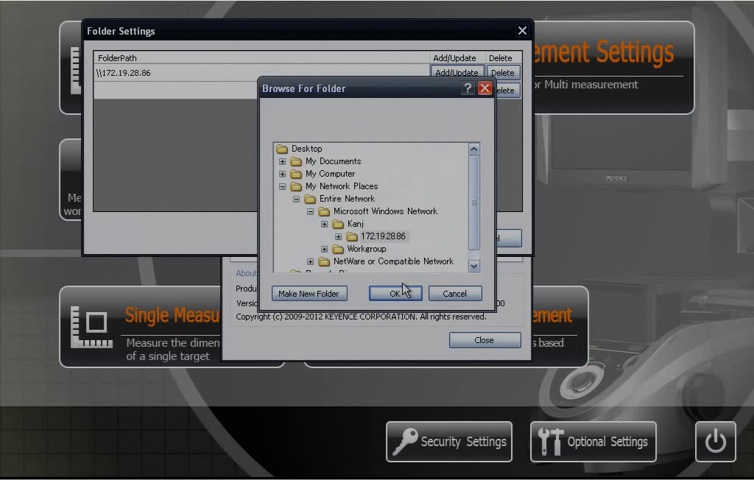
{"action": "left_click", "coordinate": [363, 248]}
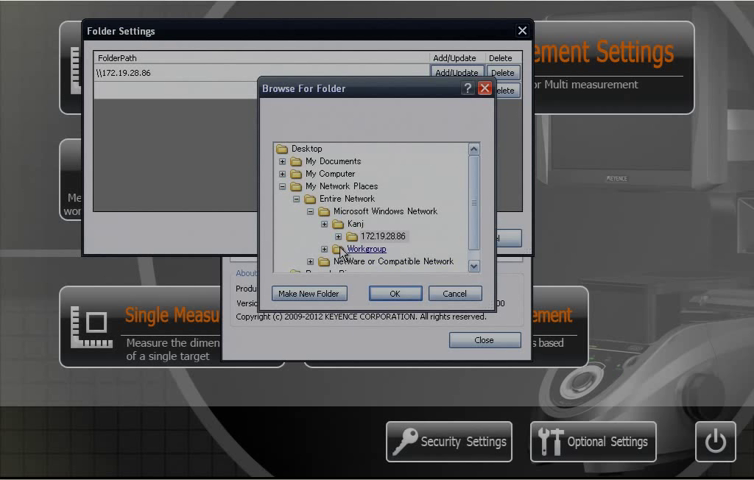
{"action": "left_click", "coordinate": [370, 242]}
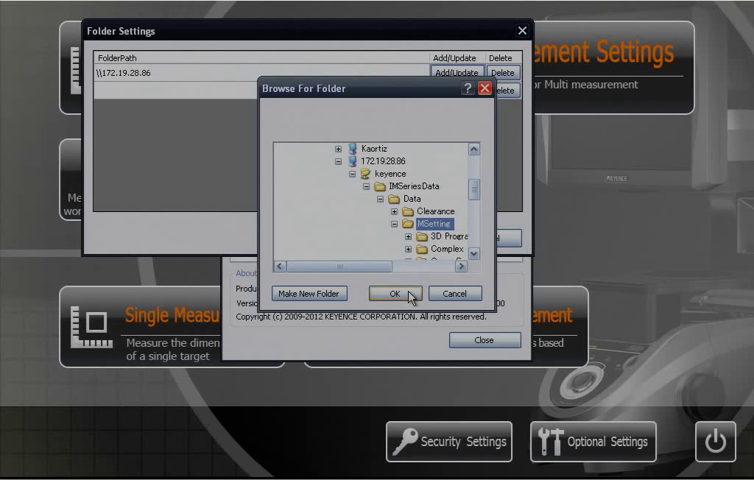
{"action": "left_click", "coordinate": [404, 293]}
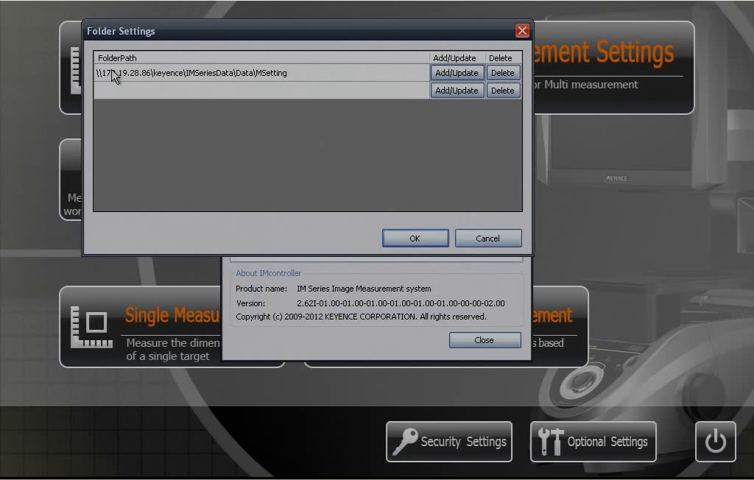
{"action": "mouse_move", "coordinate": [300, 92]}
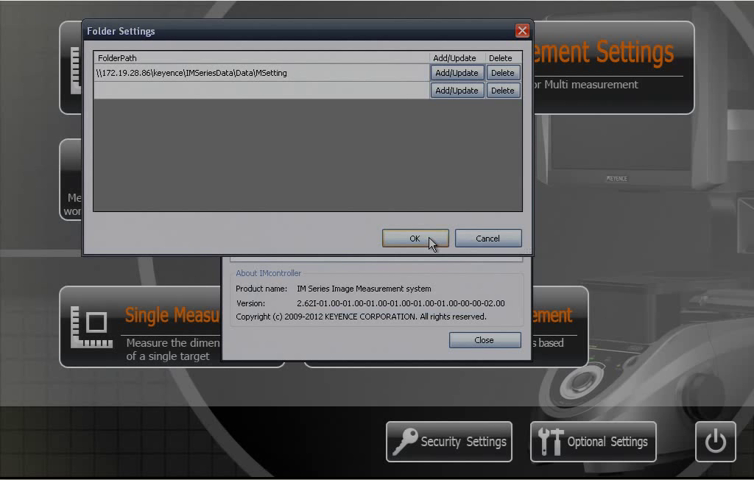
{"action": "left_click", "coordinate": [406, 237]}
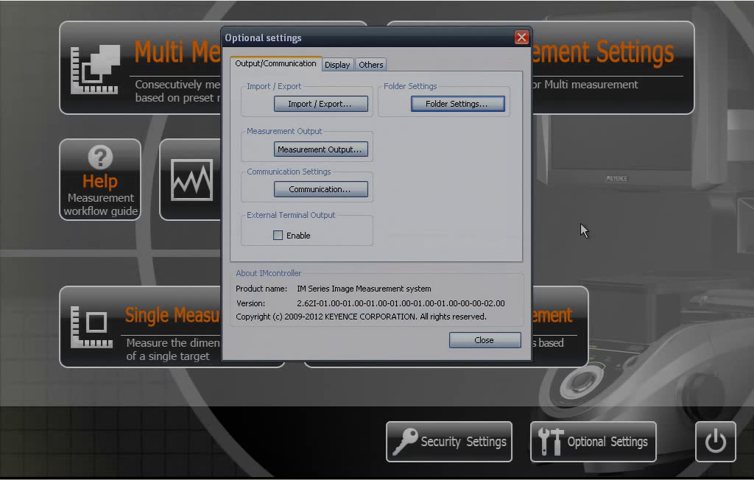
Close Optional settings and bring up the measurement settings file list from MSetting
{"action": "left_click", "coordinate": [483, 340]}
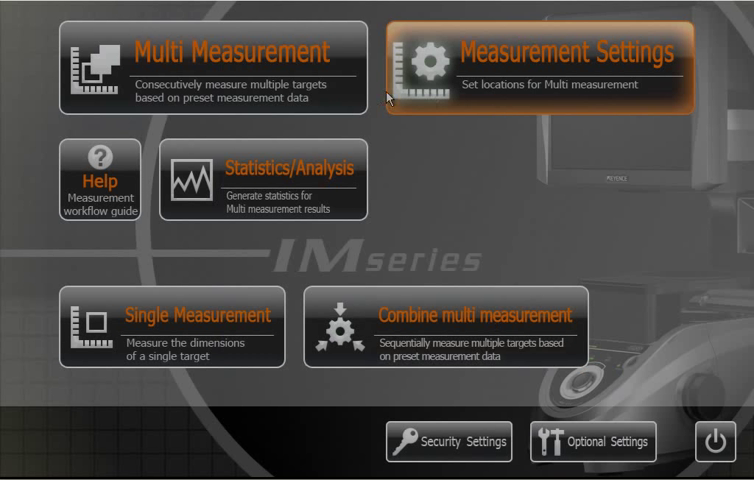
{"action": "mouse_move", "coordinate": [515, 90]}
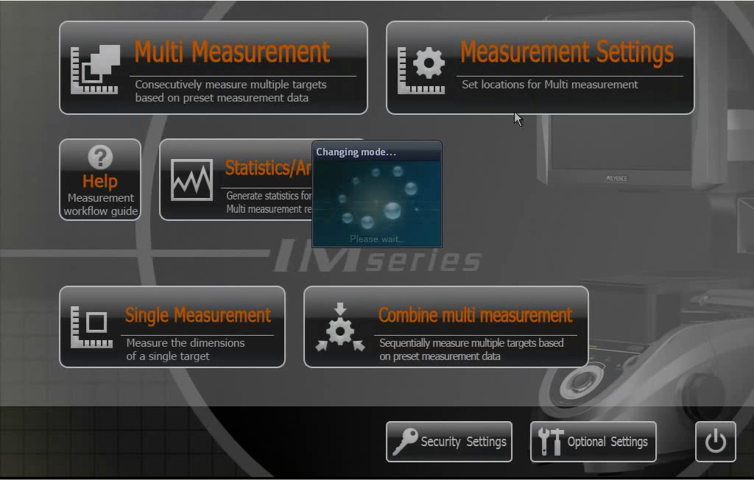
{"action": "left_click", "coordinate": [200, 322]}
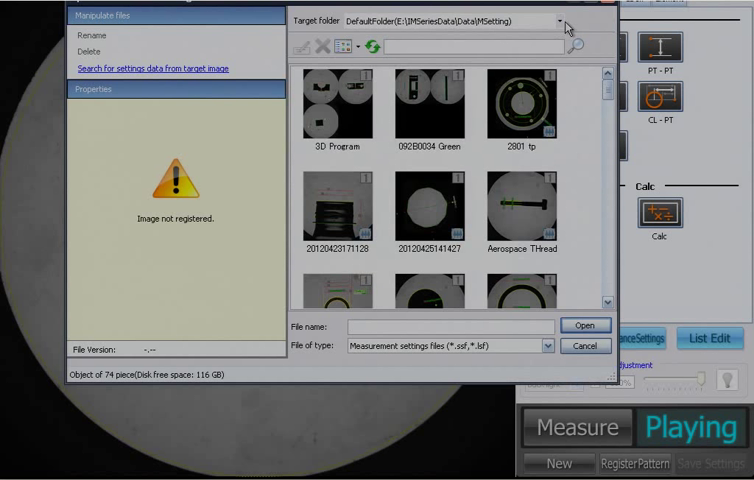
{"action": "left_click", "coordinate": [575, 20]}
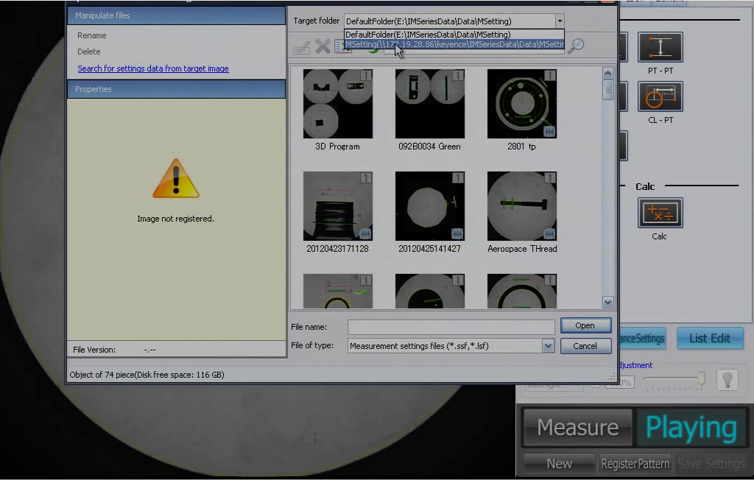
{"action": "left_click", "coordinate": [455, 47]}
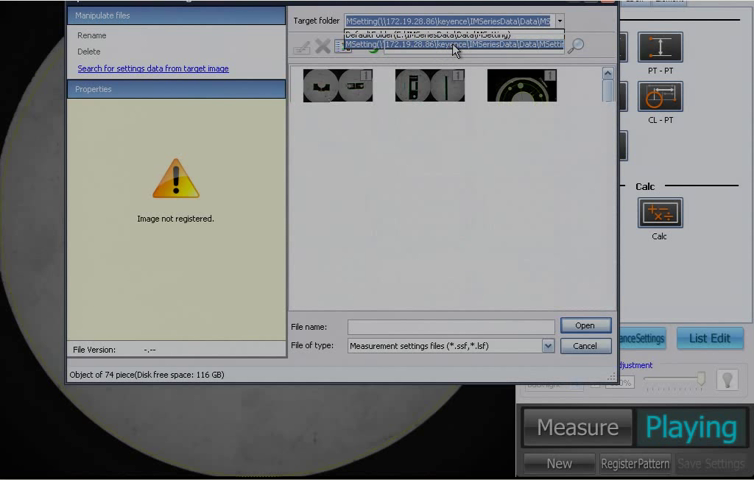
{"action": "left_click", "coordinate": [450, 46]}
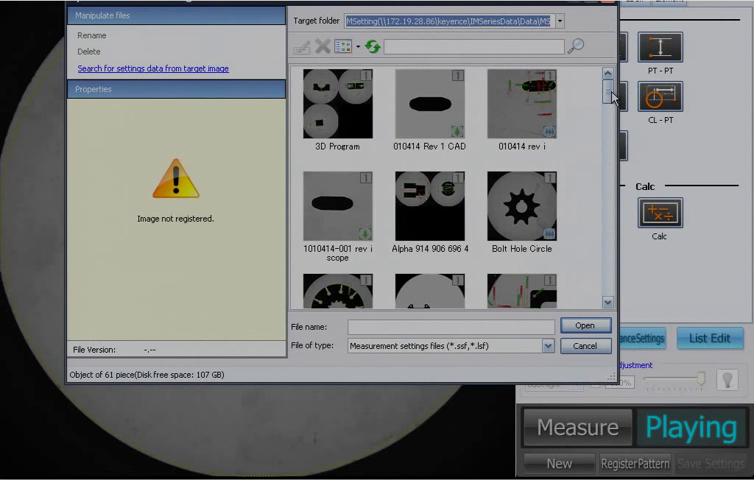
{"action": "scroll", "scroll_direction": "down", "scroll_amount": 3}
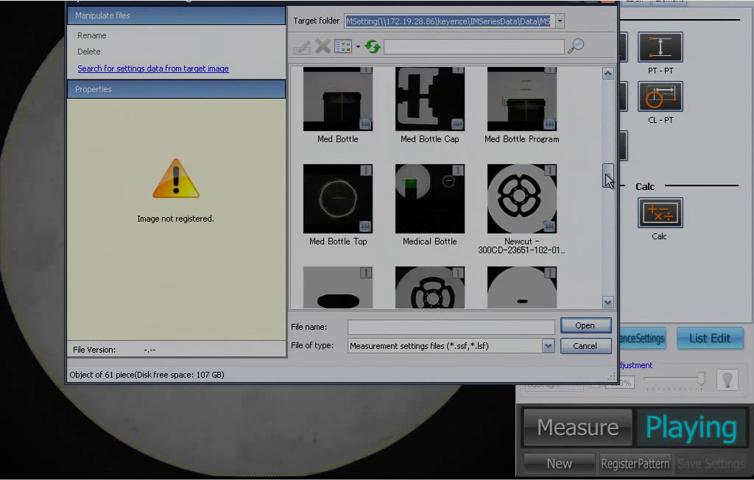
{"action": "scroll", "scroll_direction": "down", "scroll_amount": 3}
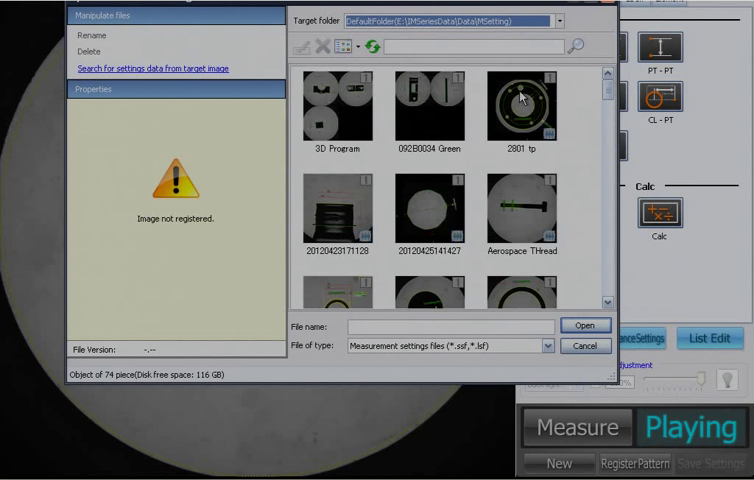
{"action": "mouse_move", "coordinate": [351, 104]}
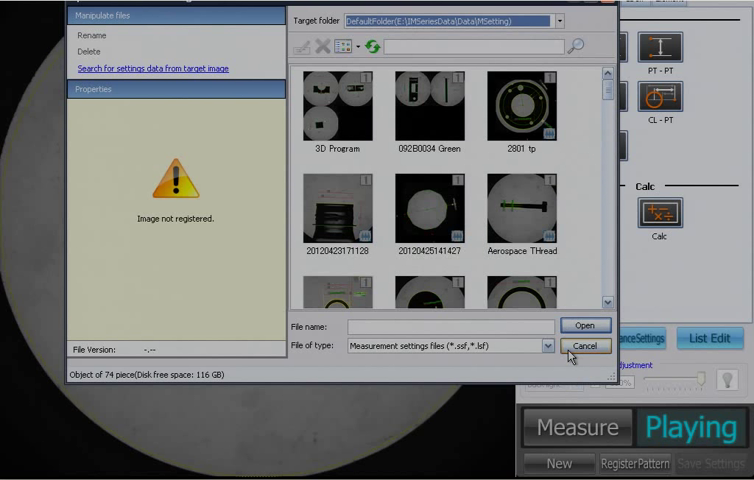
Cancel the file list without opening any settings file
{"action": "left_click", "coordinate": [586, 346]}
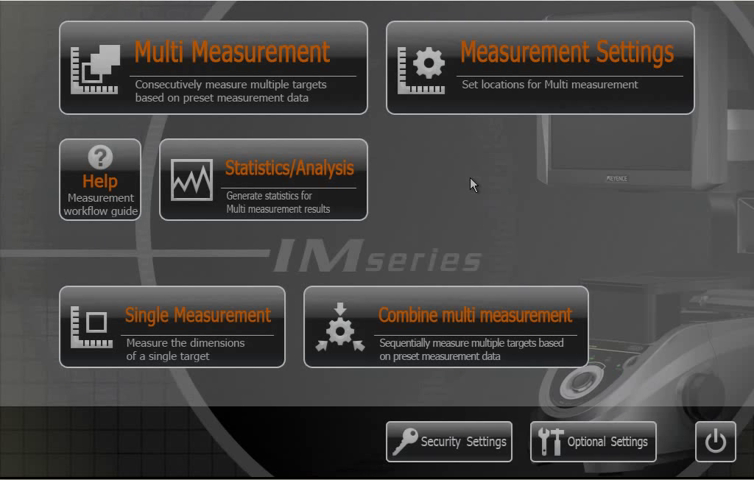
{"action": "mouse_move", "coordinate": [468, 186]}
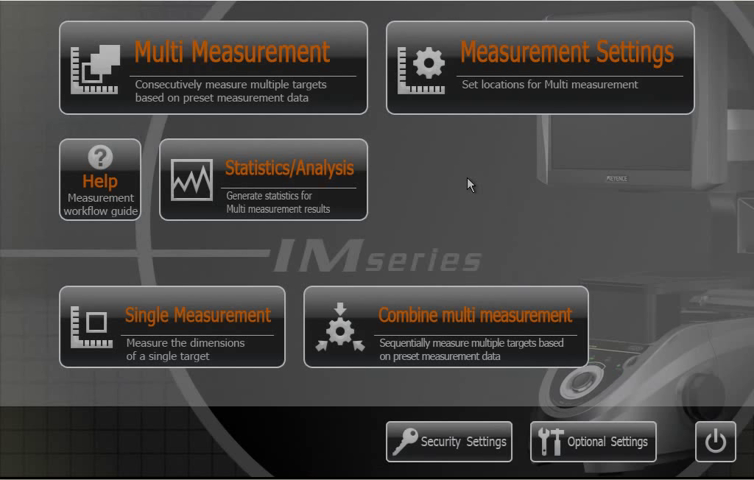
{"action": "mouse_move", "coordinate": [719, 50]}
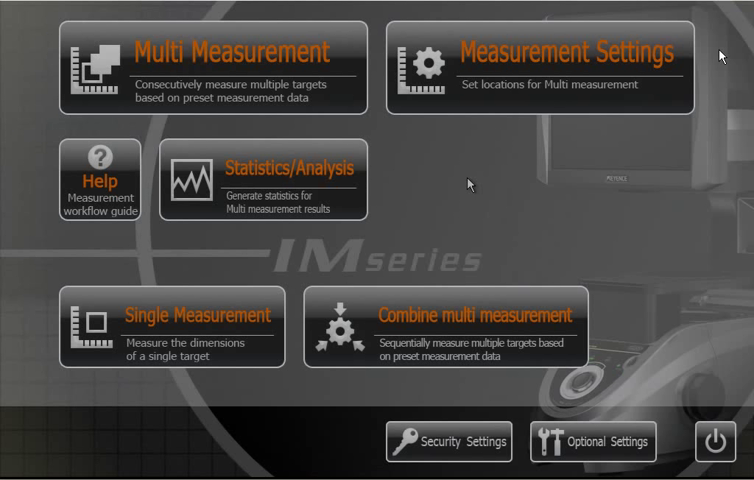